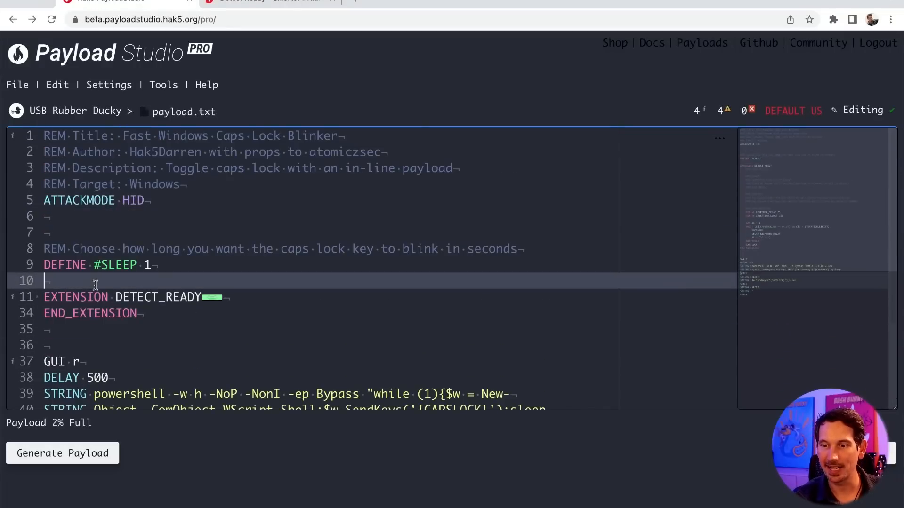
Step: Expand DETECT_READY and highlight its ITERATION_LIMIT 120 and RESPONSE_DELAY 25 values
left_click(35, 297)
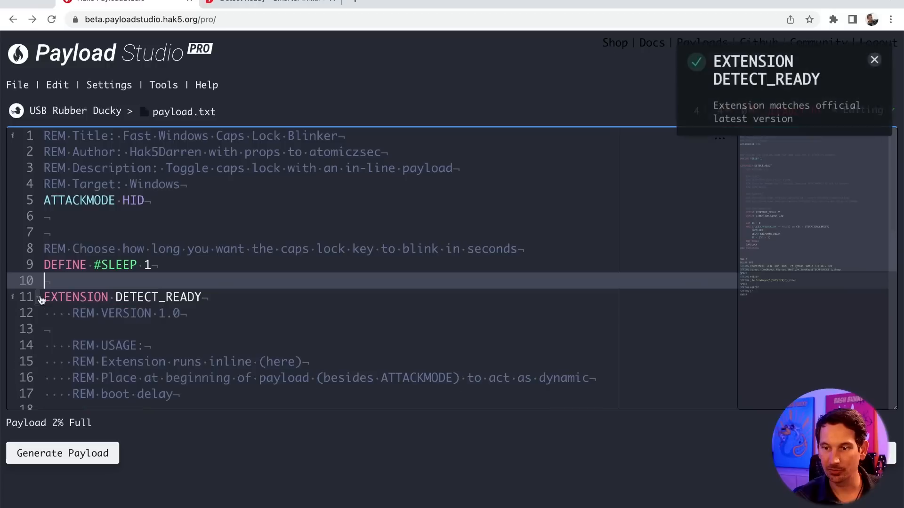
scroll("down", 3)
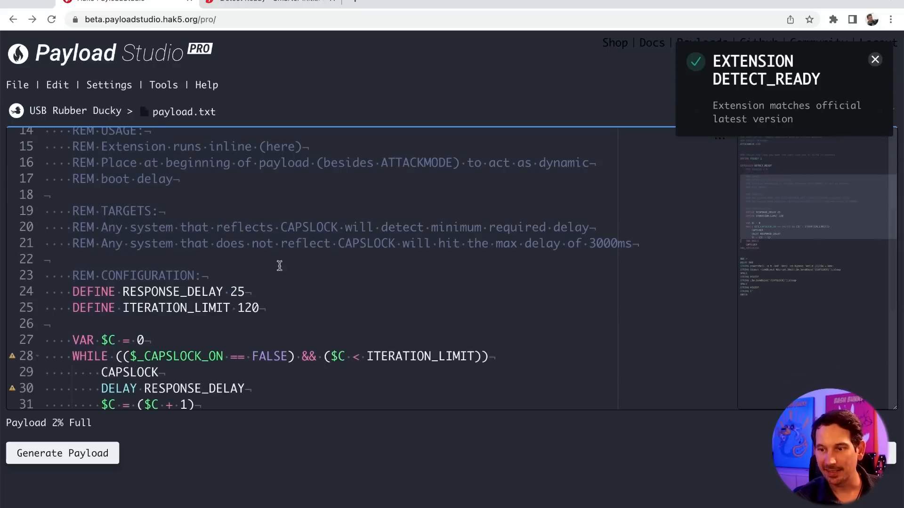
double_click(177, 307)
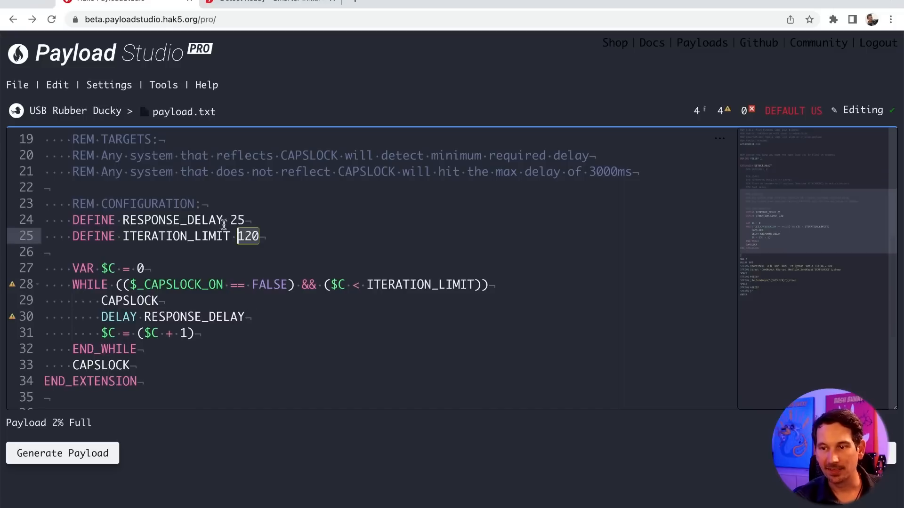
left_click(237, 219)
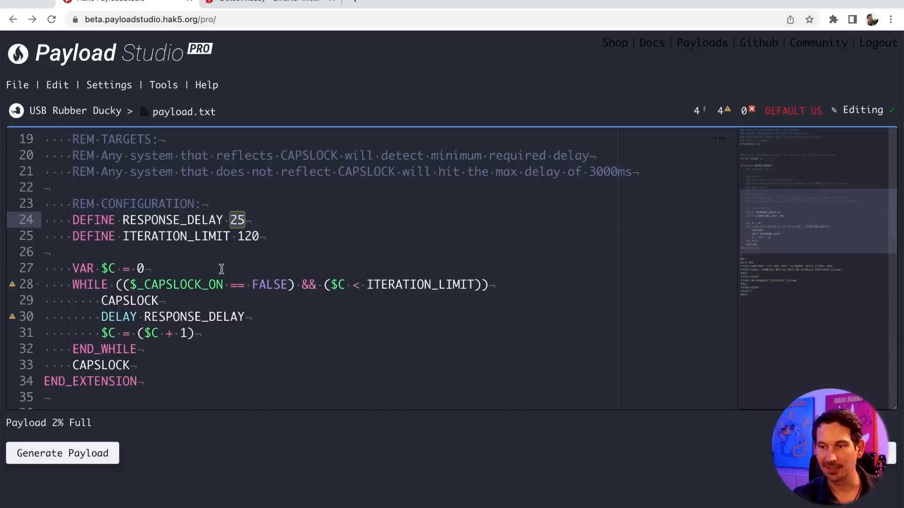
double_click(119, 316)
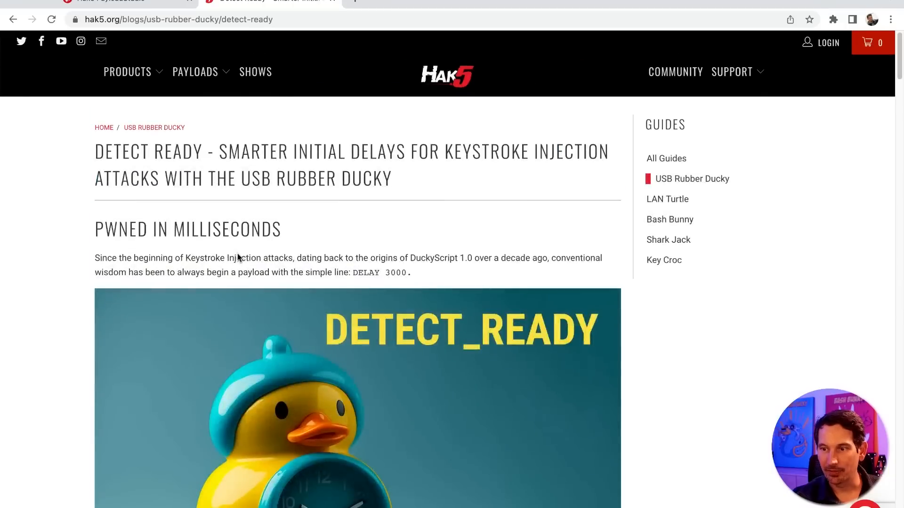
mouse_move(726, 104)
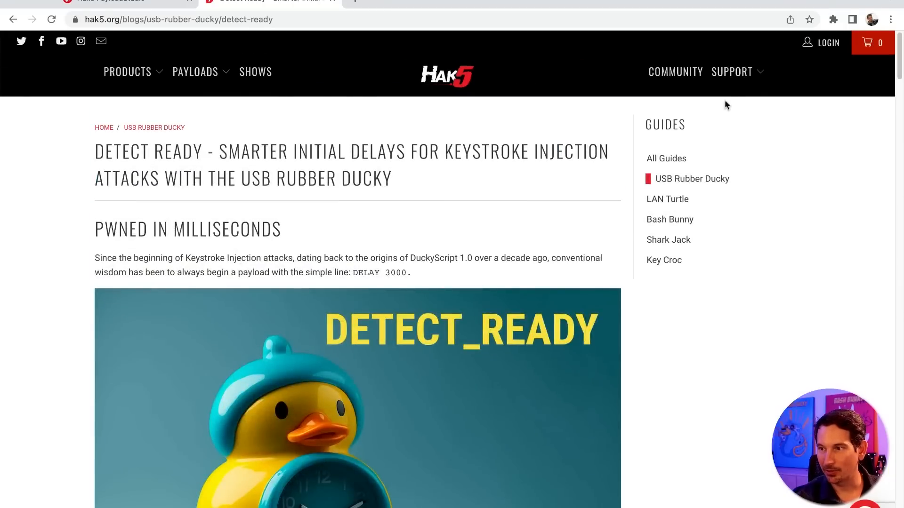
Step: Review the blog's PASSIVE_DETECT_READY extension code in the Chrome tab
left_click(732, 71)
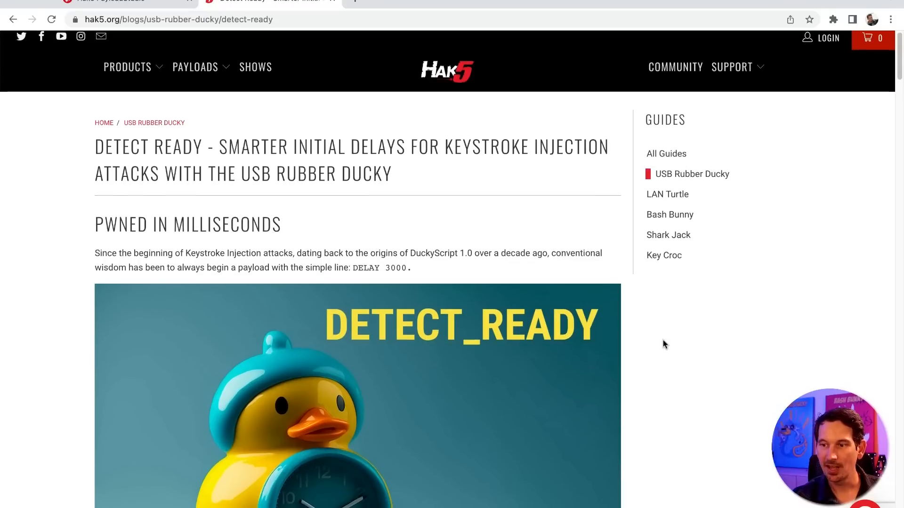
scroll("down", 3)
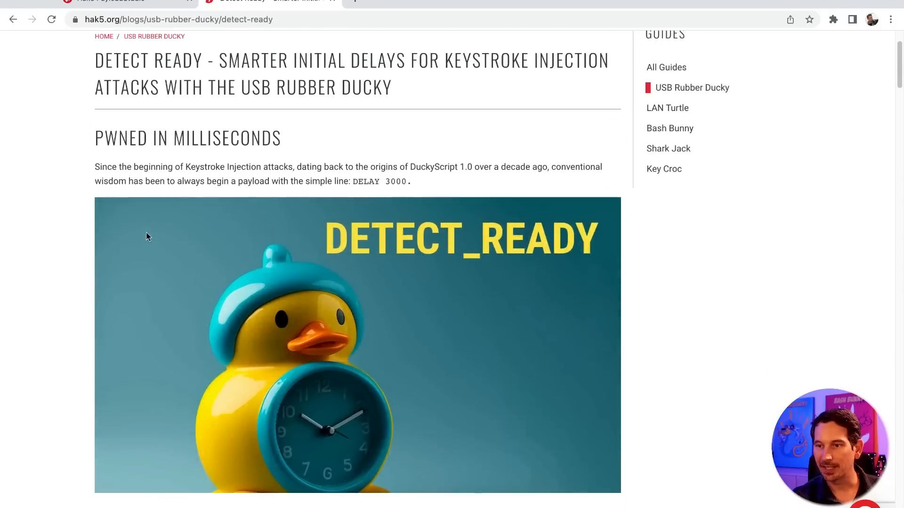
scroll("down", 3)
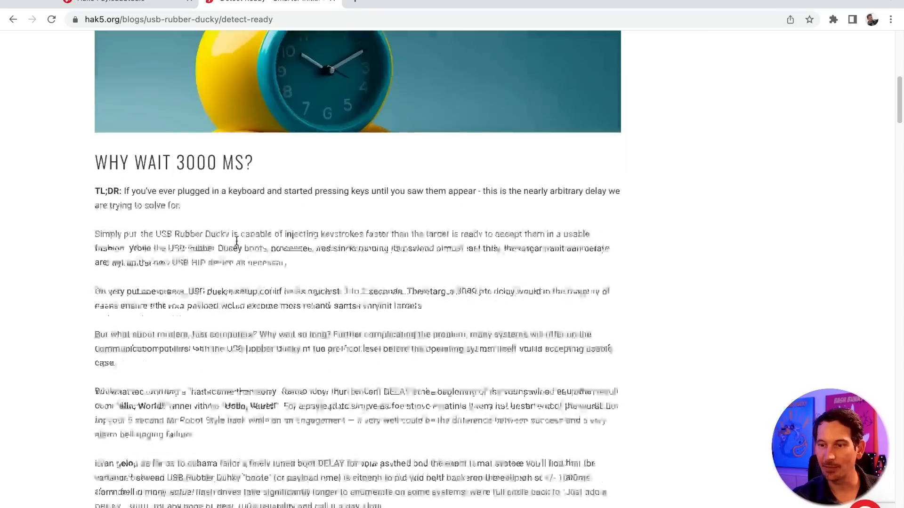
scroll("down", 3)
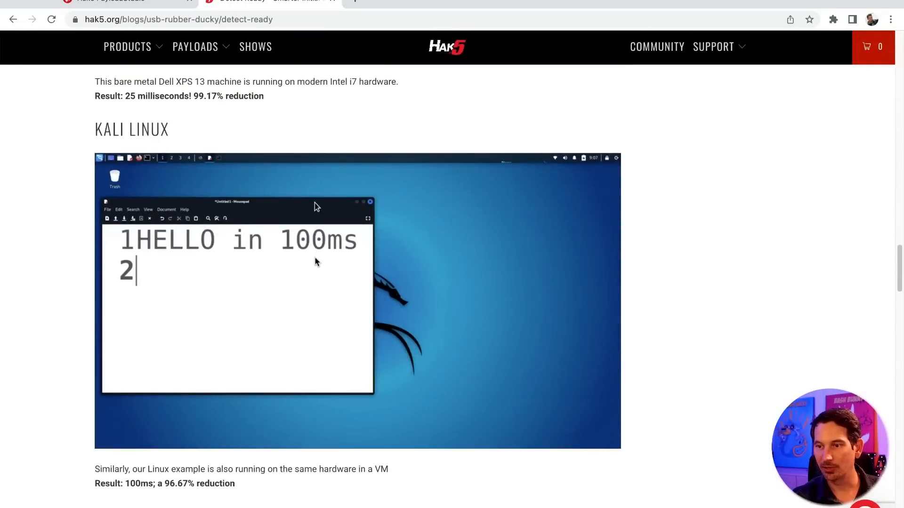
scroll("down", 3)
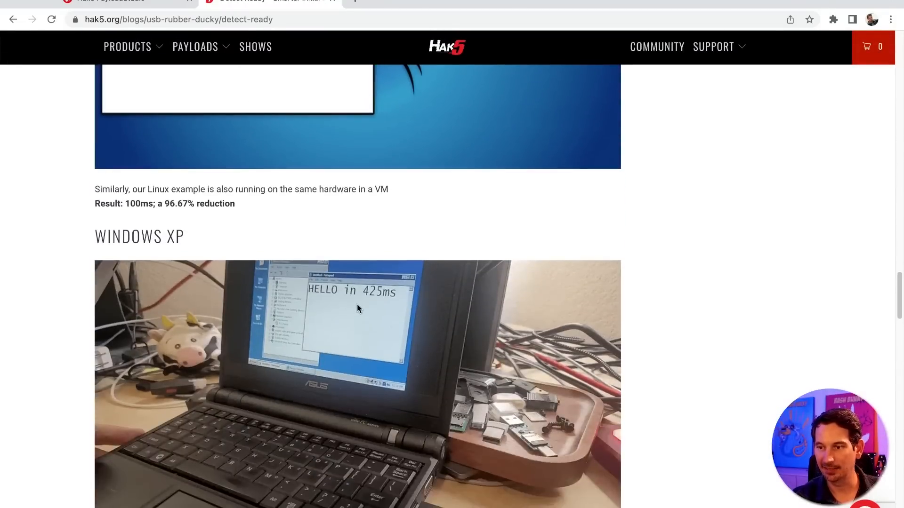
scroll("down", 3)
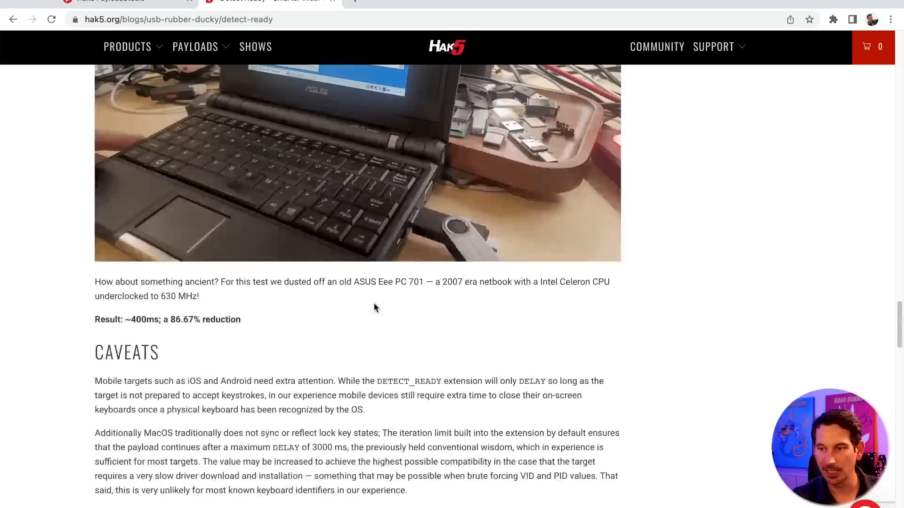
scroll("down", 3)
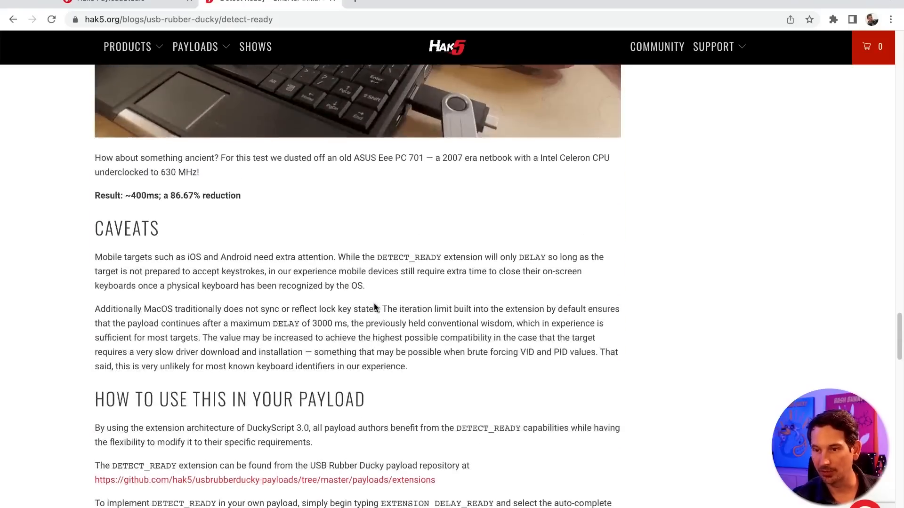
scroll("down", 3)
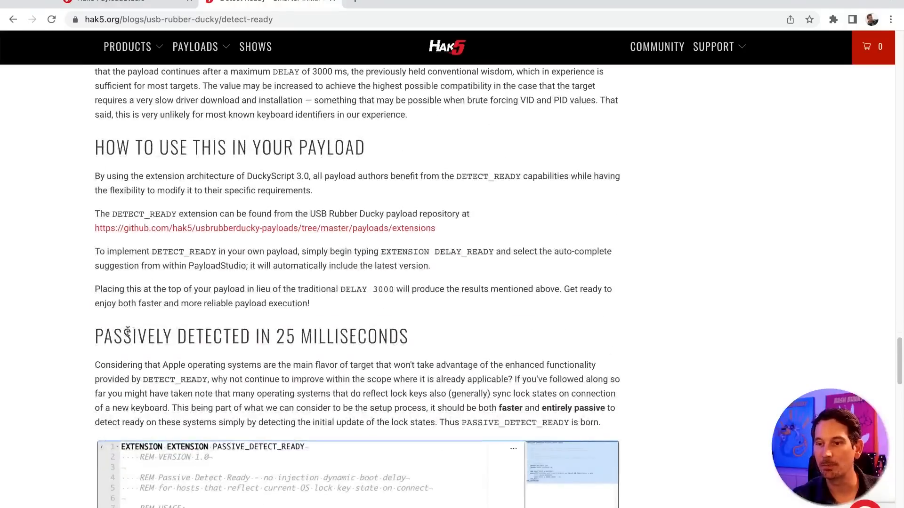
Step: Read the 'Passively Detected in 25 Milliseconds' Windows detection section
double_click(250, 335)
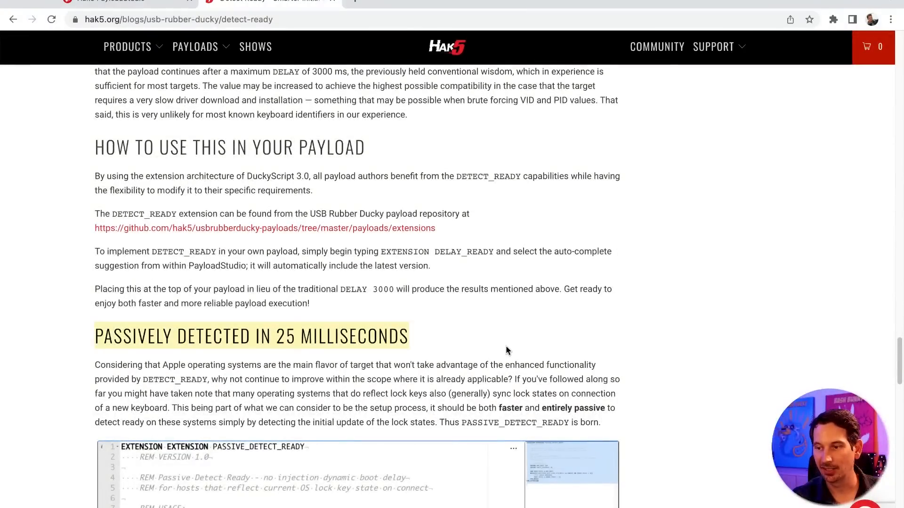
scroll("down", 3)
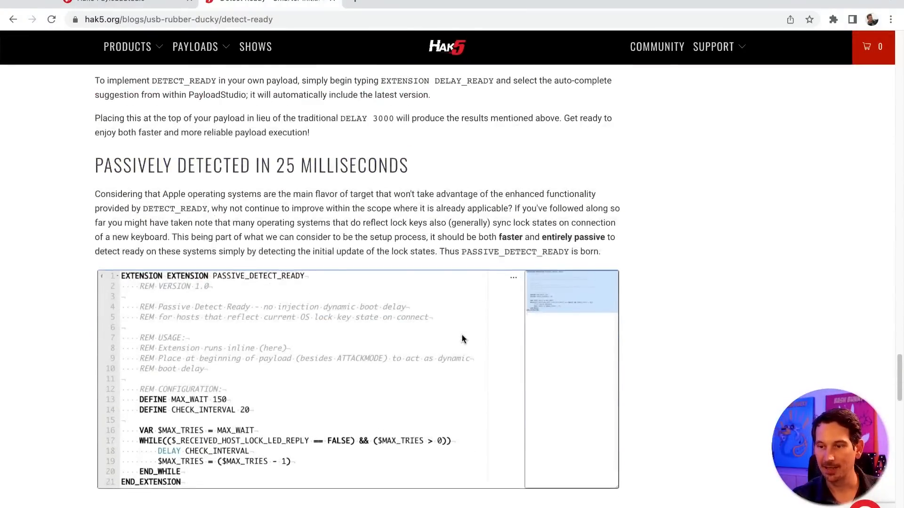
scroll("down", 3)
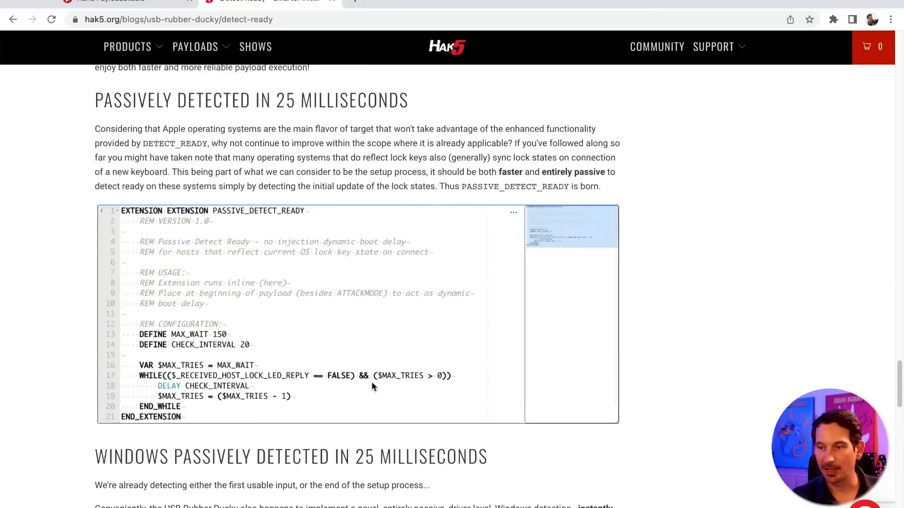
scroll("down", 3)
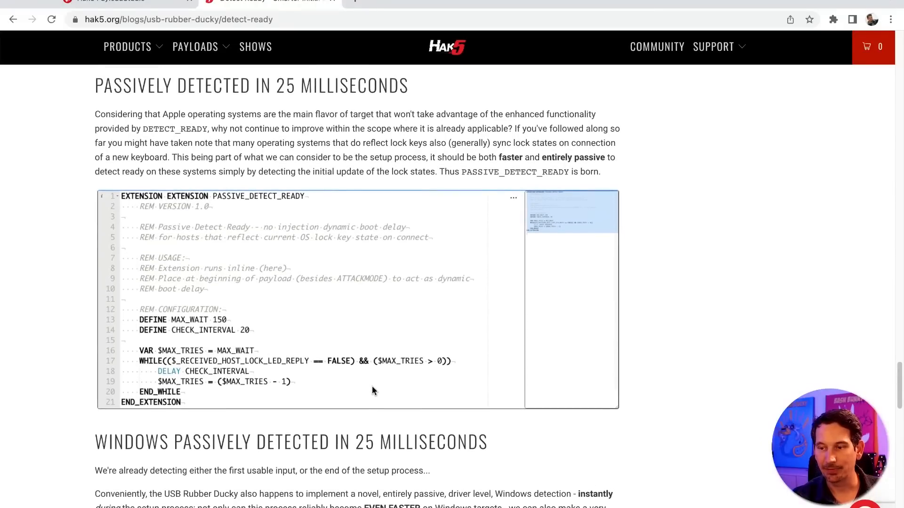
scroll("down", 3)
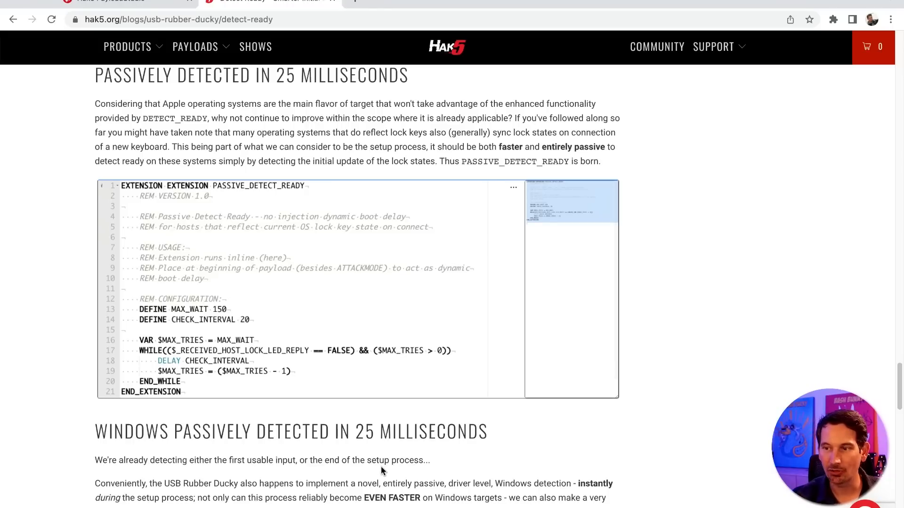
scroll("down", 3)
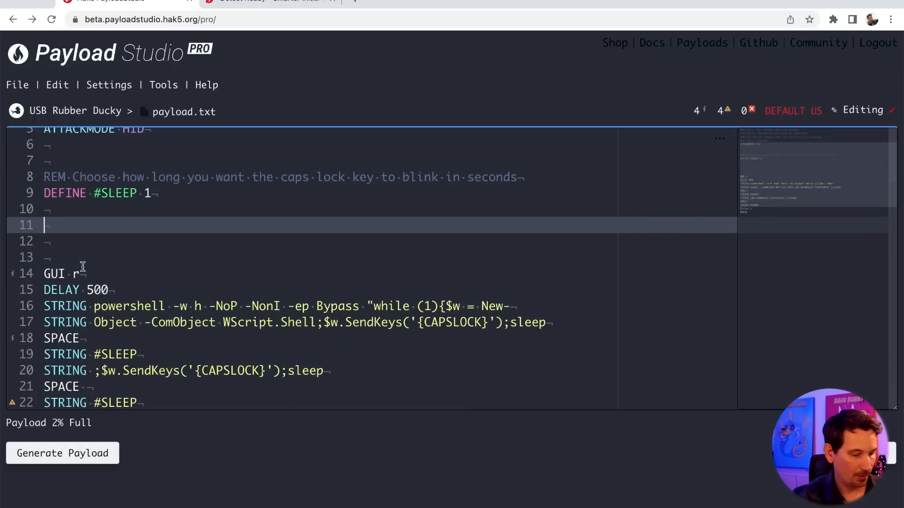
Step: Insert EXTENSION PASSIVE_WINDOWS_DETECT via autocomplete and review its $_OS comment note
type("EXTENSION")
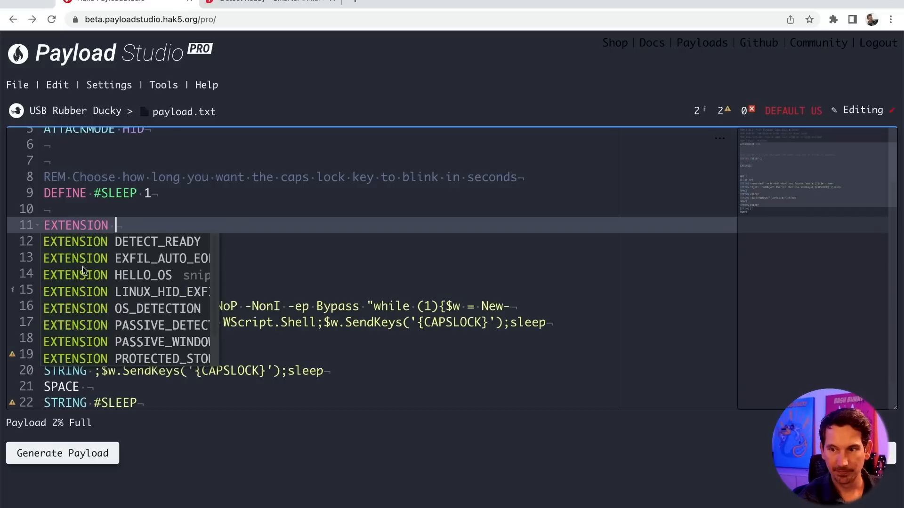
type("PASSIVE_WINDOWS_DETECT")
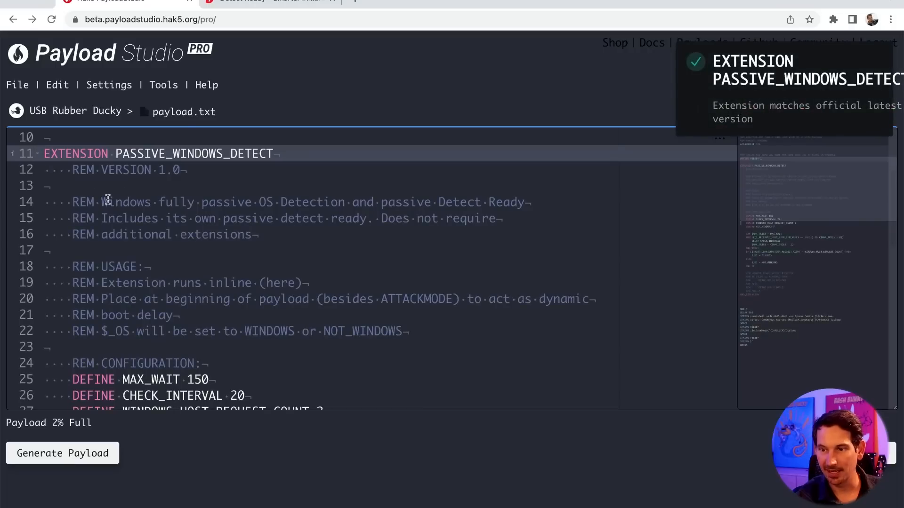
left_click_drag(101, 202, 346, 202)
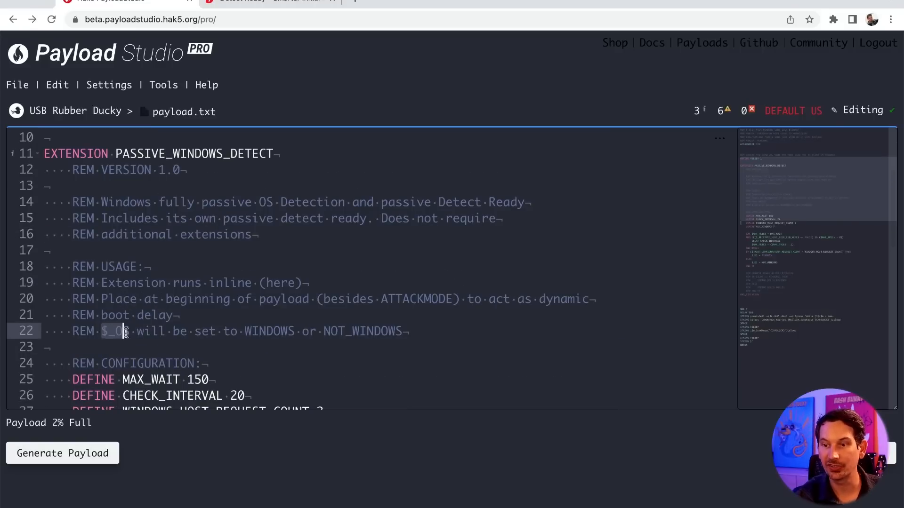
left_click(124, 330)
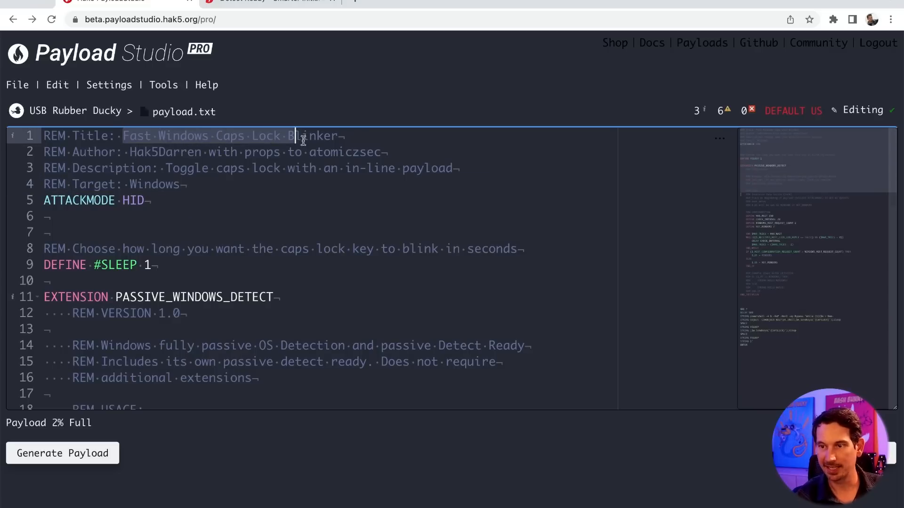
double_click(344, 152)
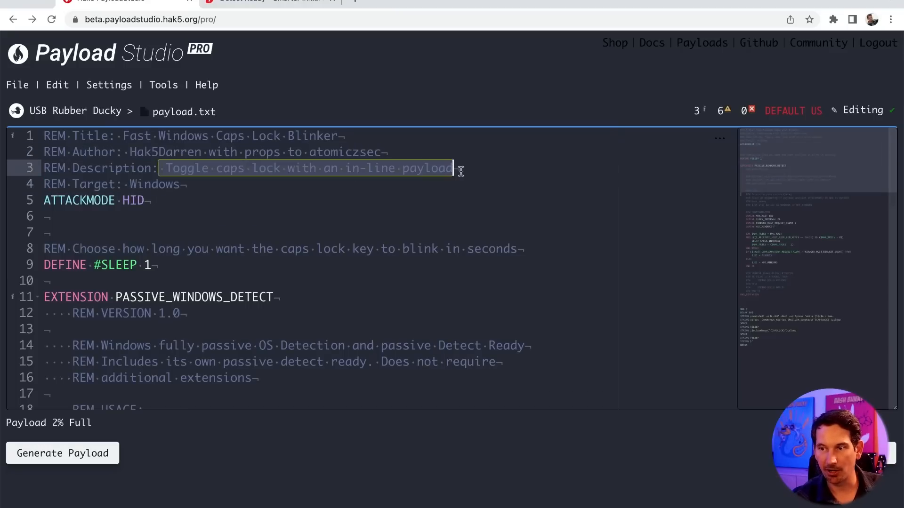
left_click(180, 184)
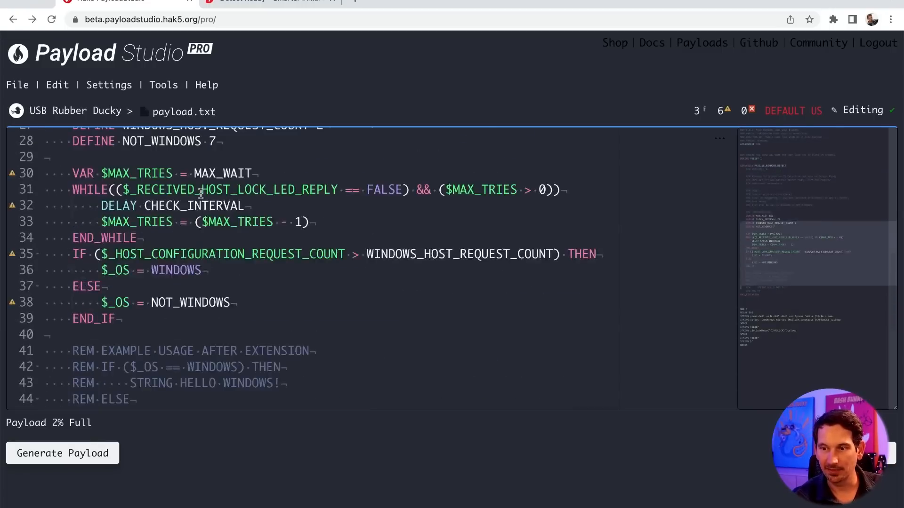
scroll("down", 3)
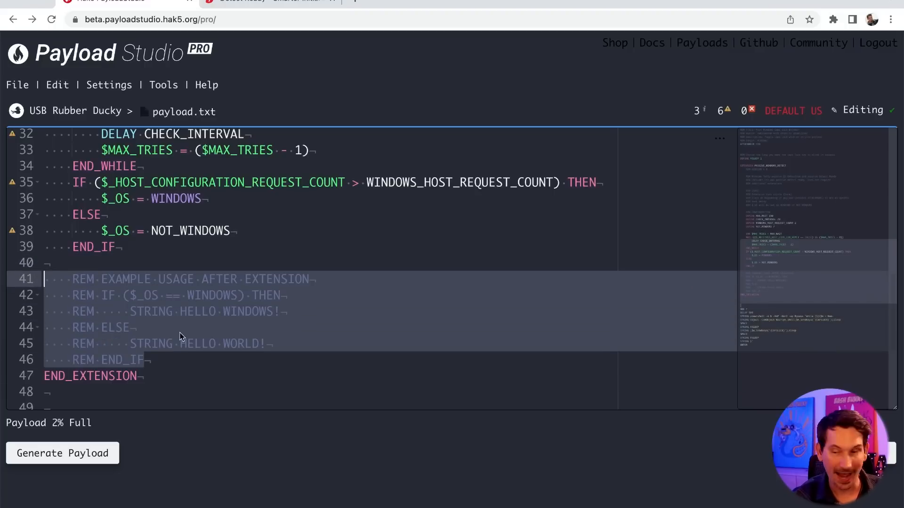
Step: Scroll over the pasted IF ($_OS == WINDOWS) example block below the folded extension
scroll("up", 3)
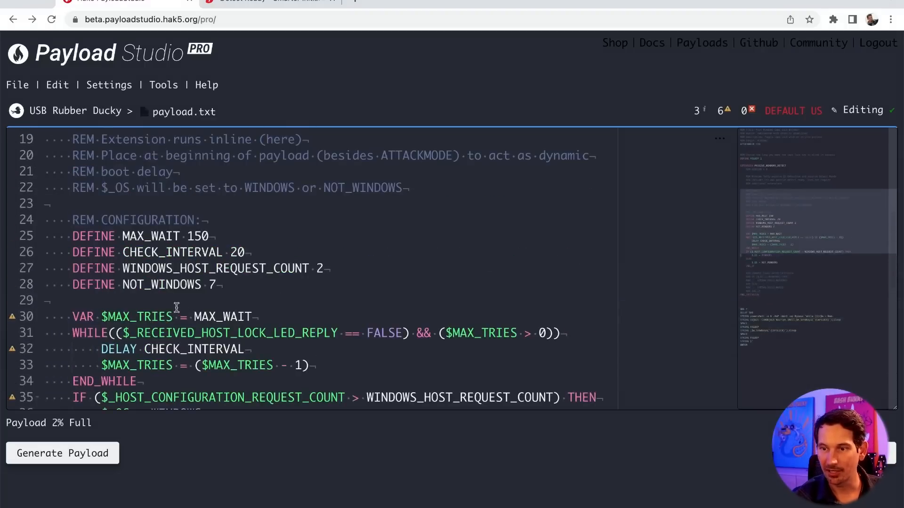
scroll("down", 3)
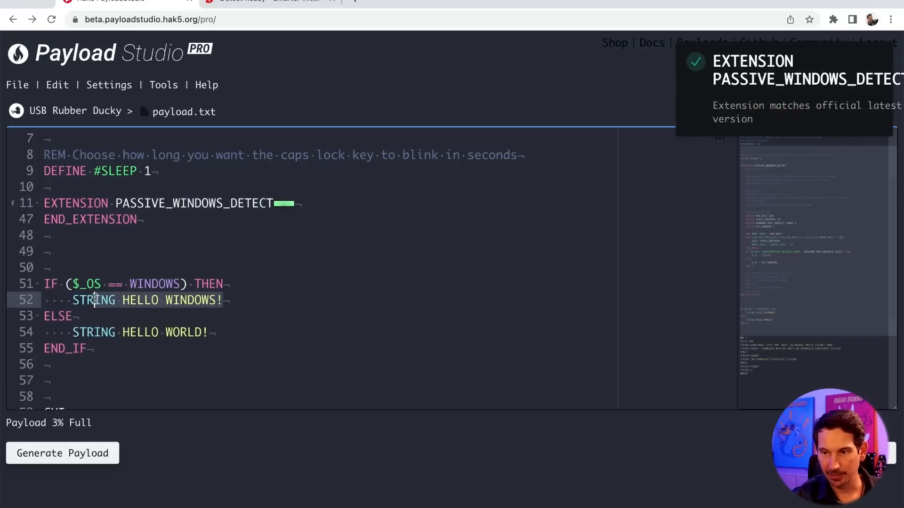
Step: Remove the HELLO WINDOWS! line and start replacing HELLO WORLD! with STOP_PAYLOAD
scroll("down", 3)
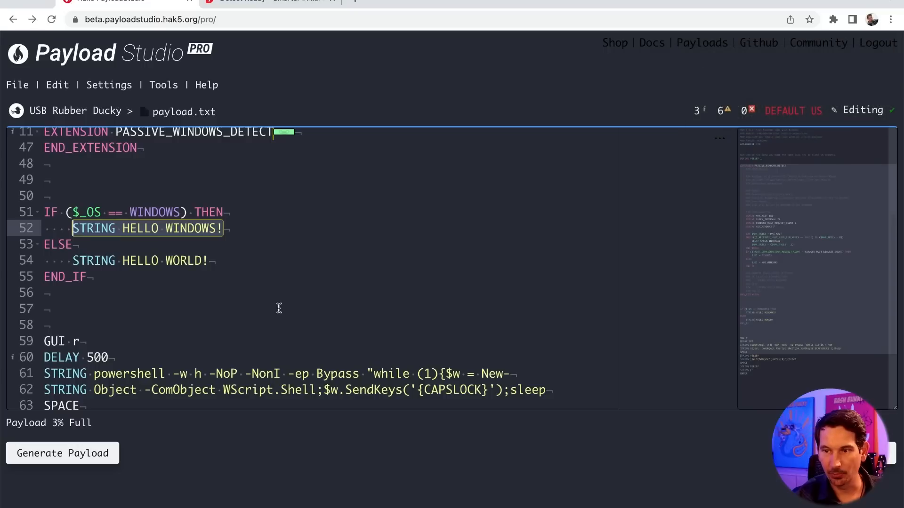
key("Delete")
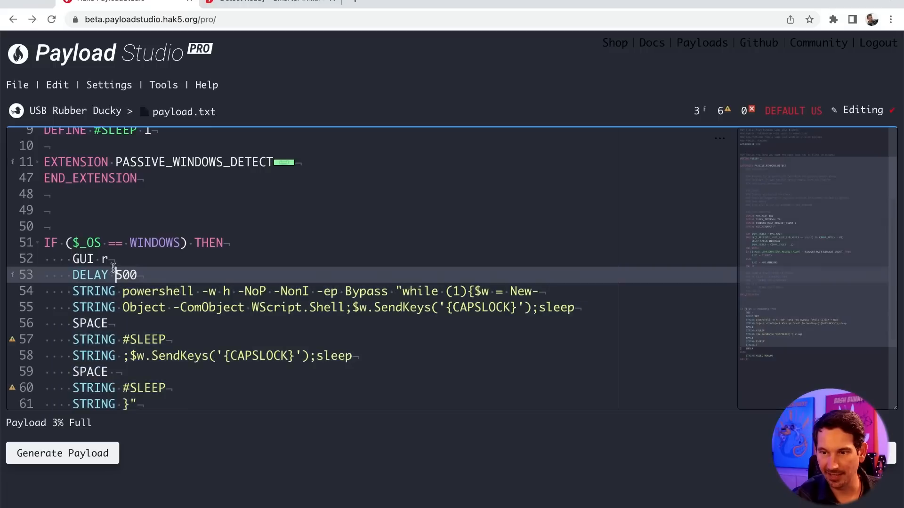
scroll("down", 3)
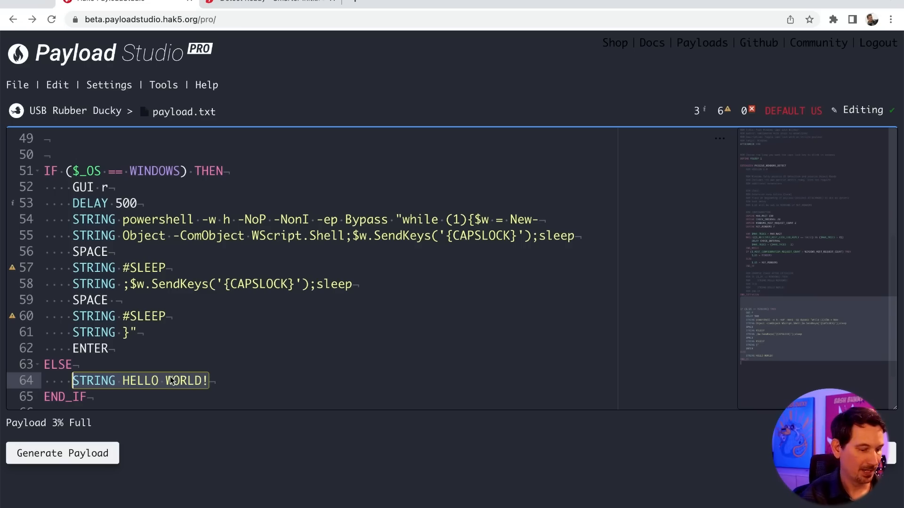
type("STOP_P")
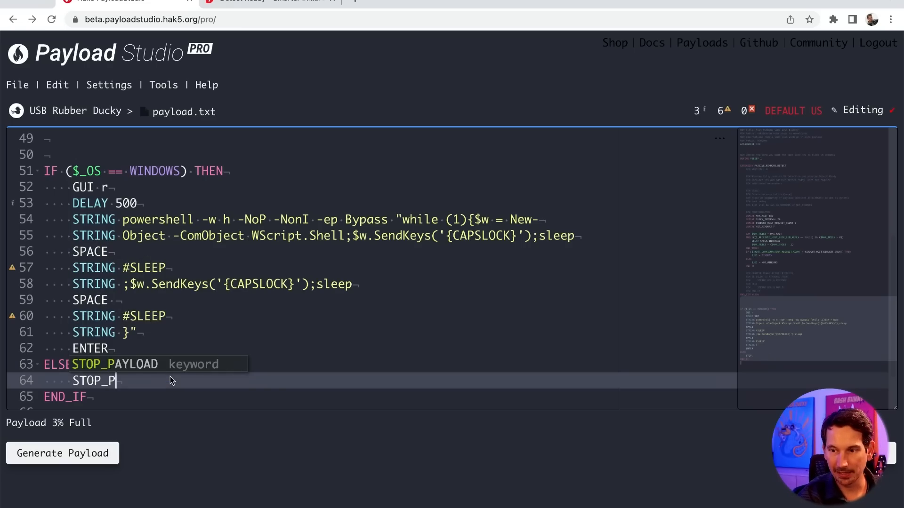